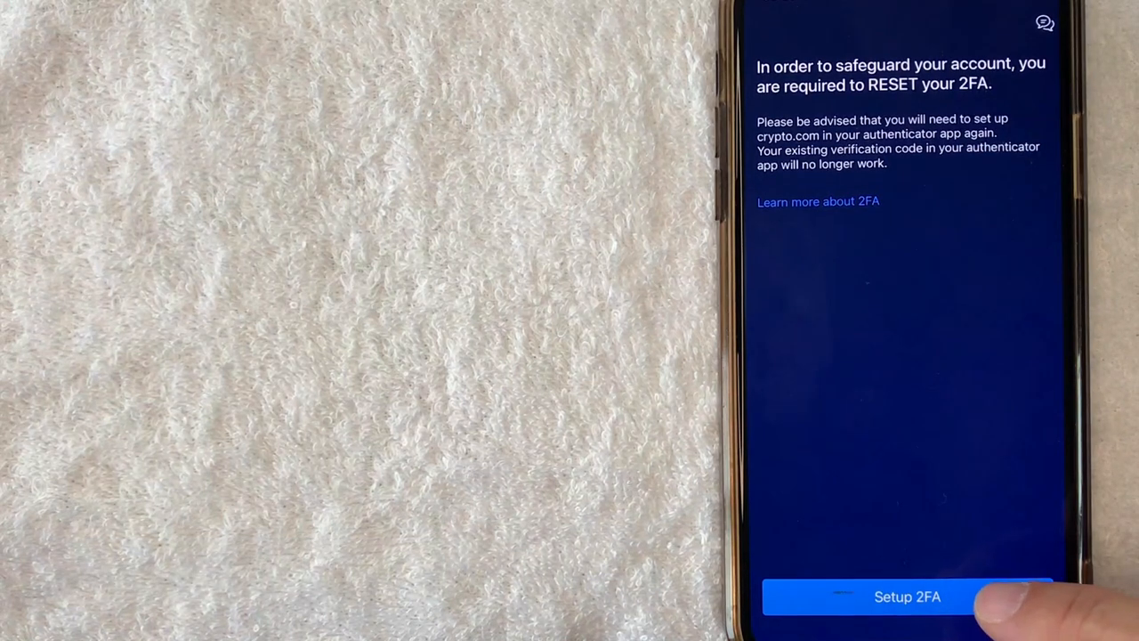
# Step: Start the required 2FA reset via 'Setup 2FA' on the reset notice
pyautogui.click(907, 596)
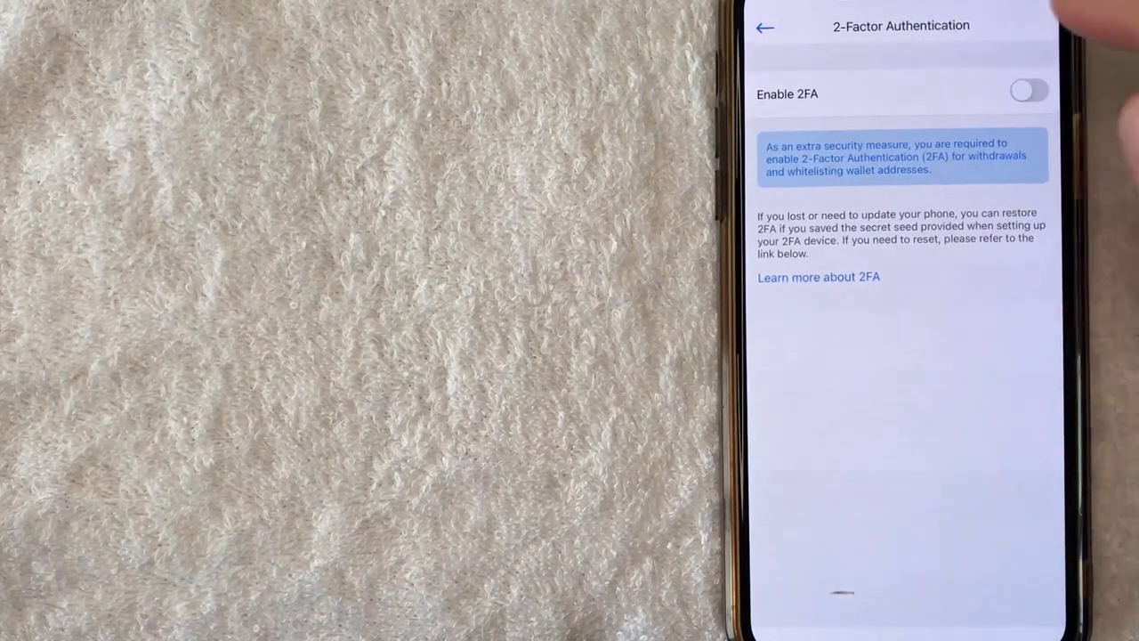
# Step: Enable 2FA so the setup screen shows the QR code and authentication key
pyautogui.click(1029, 91)
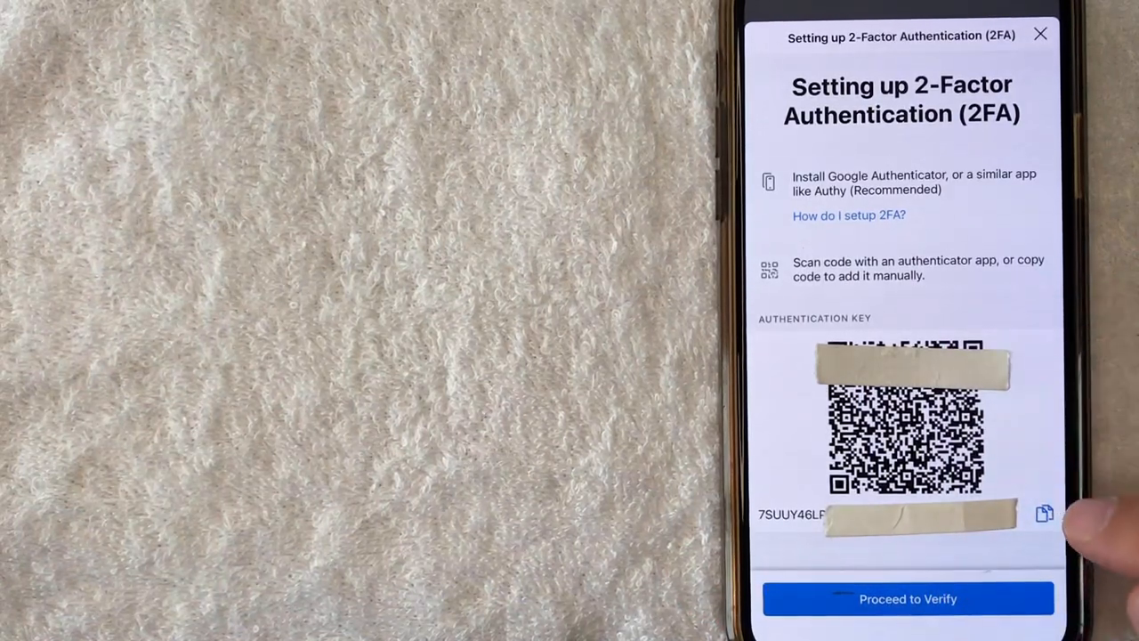
# Step: Copy the authentication key before switching to Google Authenticator
pyautogui.click(1042, 512)
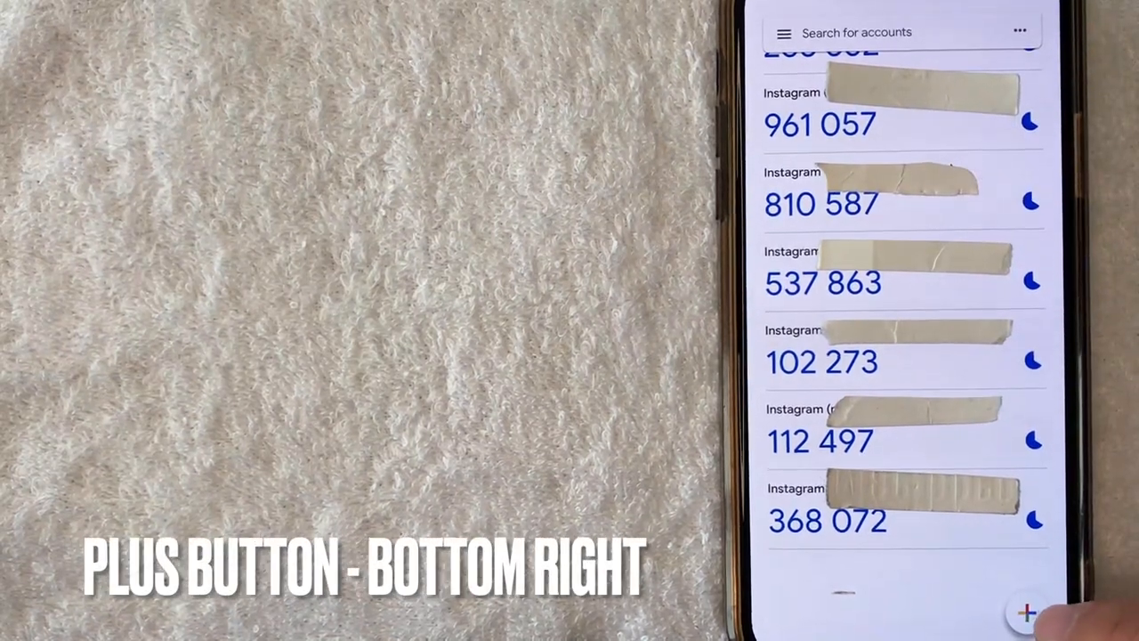
# Step: Add a new account via 'Enter a setup key' and focus the account name field
pyautogui.click(1027, 612)
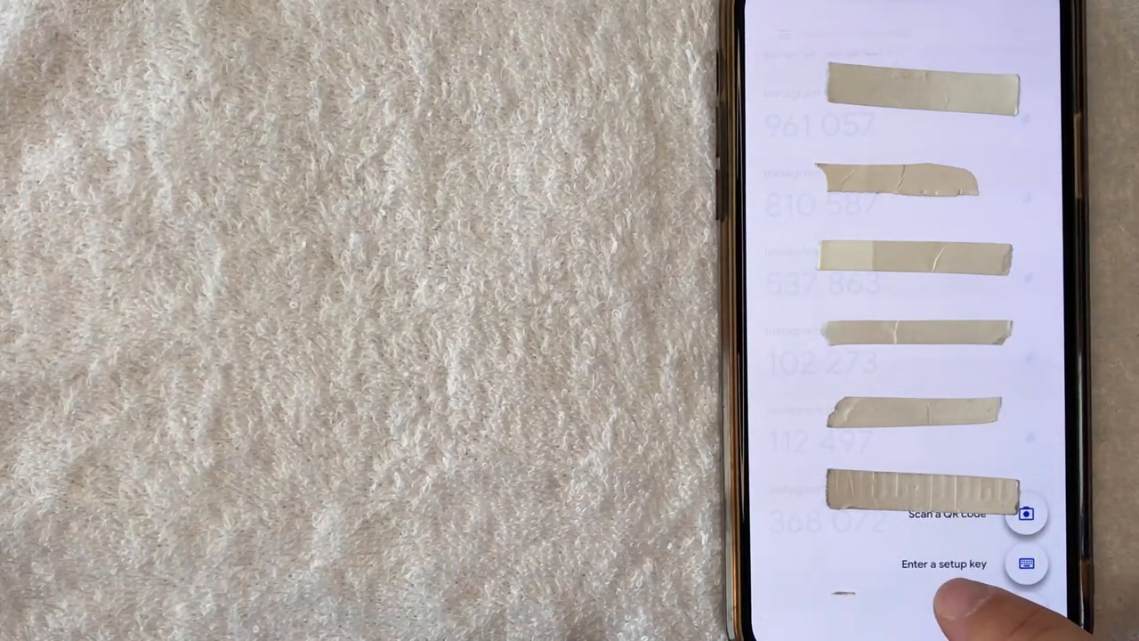
pyautogui.click(943, 562)
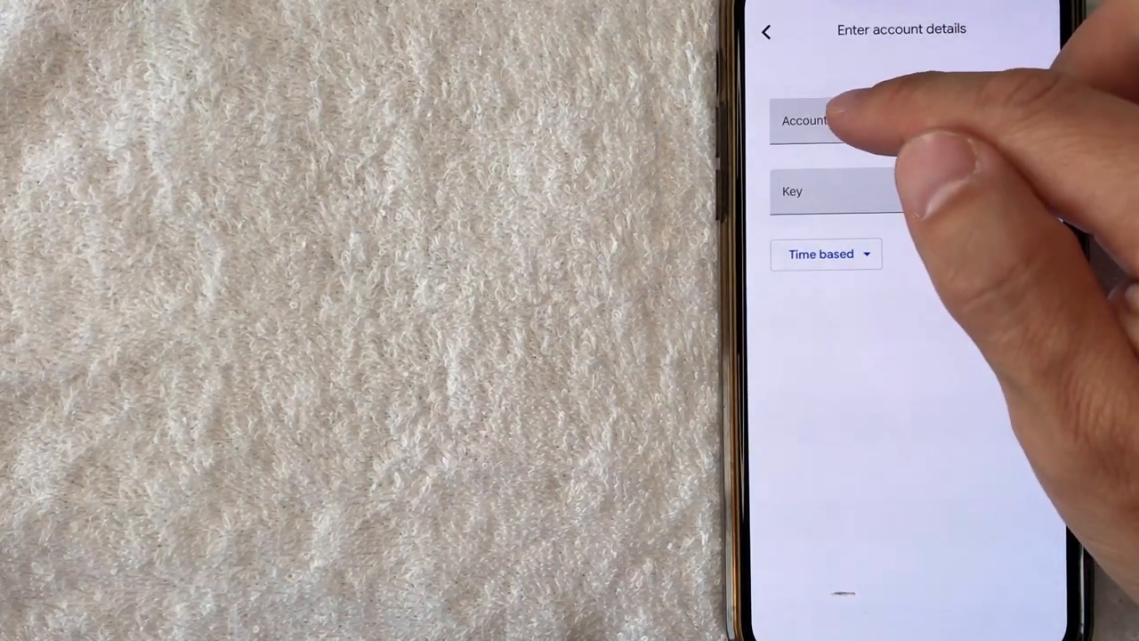
pyautogui.click(901, 121)
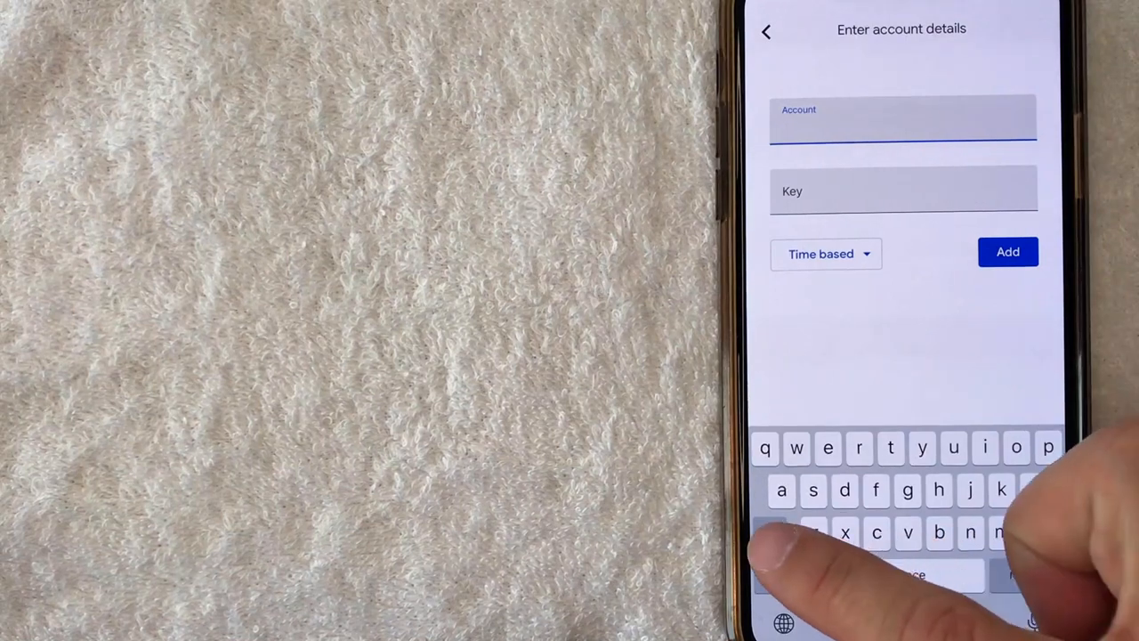
# Step: Name the account 'Crypto.com reset required 2022' and move to the Key field
pyautogui.write('Crypto.')
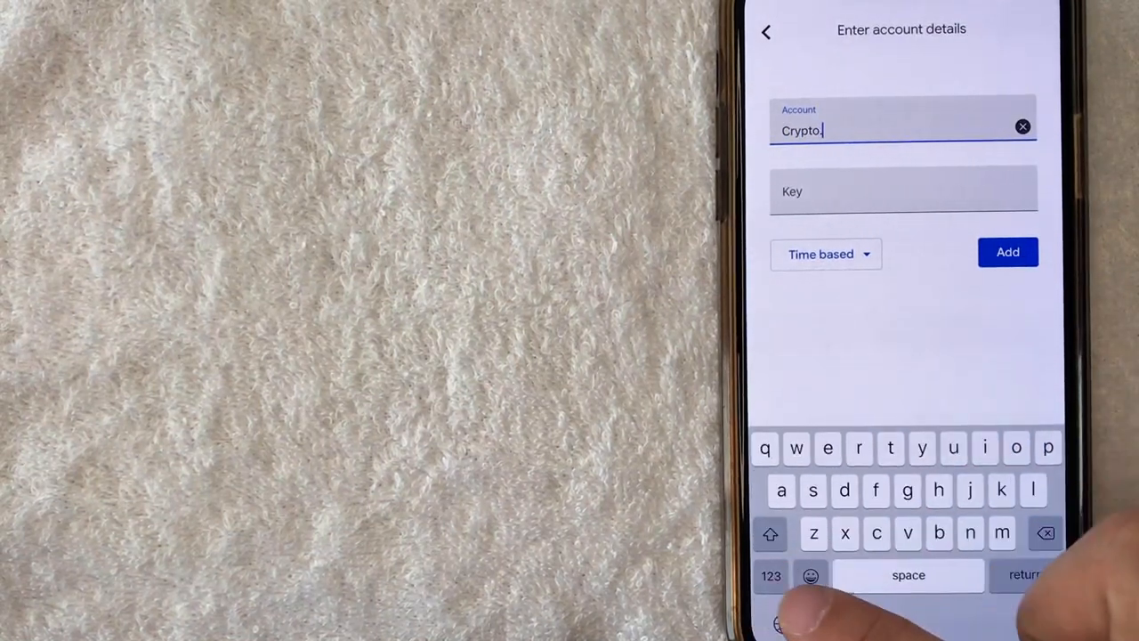
pyautogui.write('com')
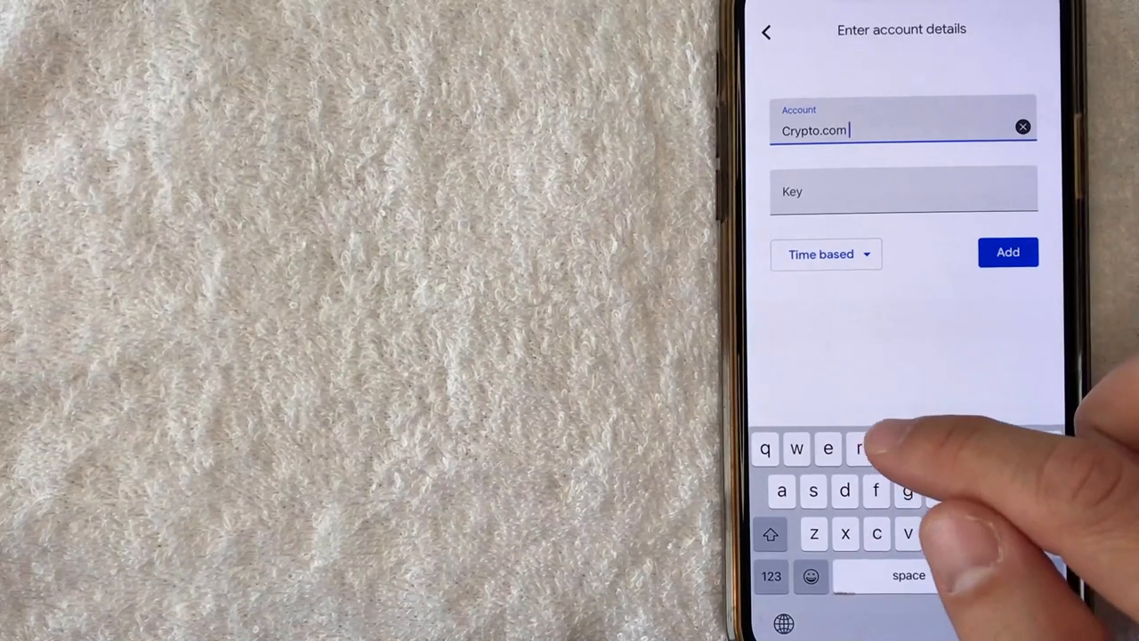
pyautogui.write('reset required 2022')
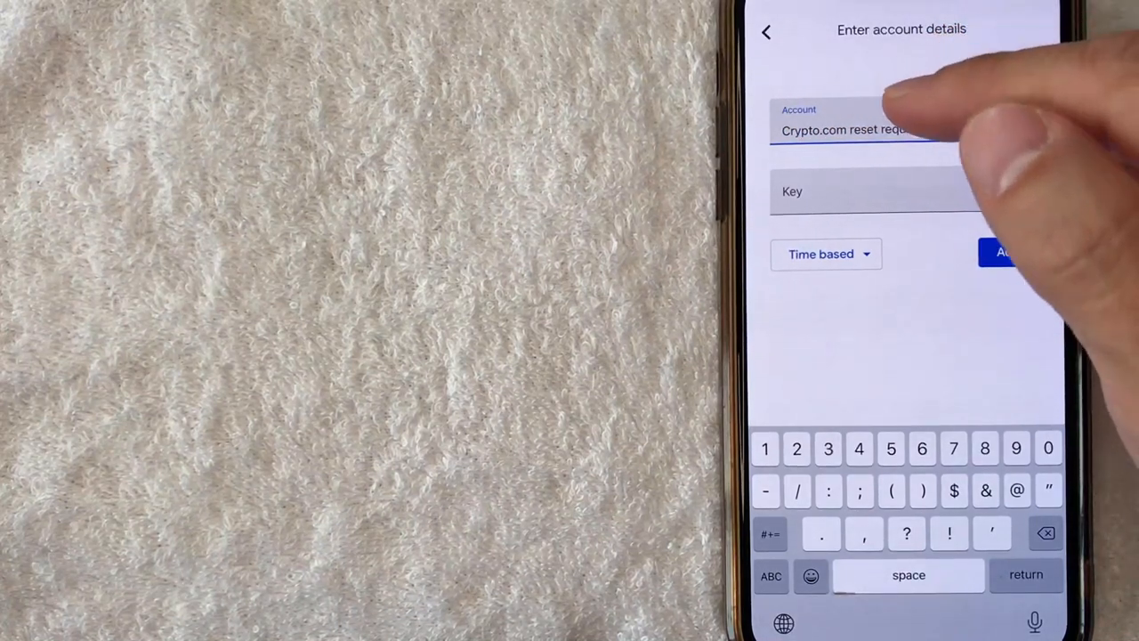
pyautogui.click(890, 192)
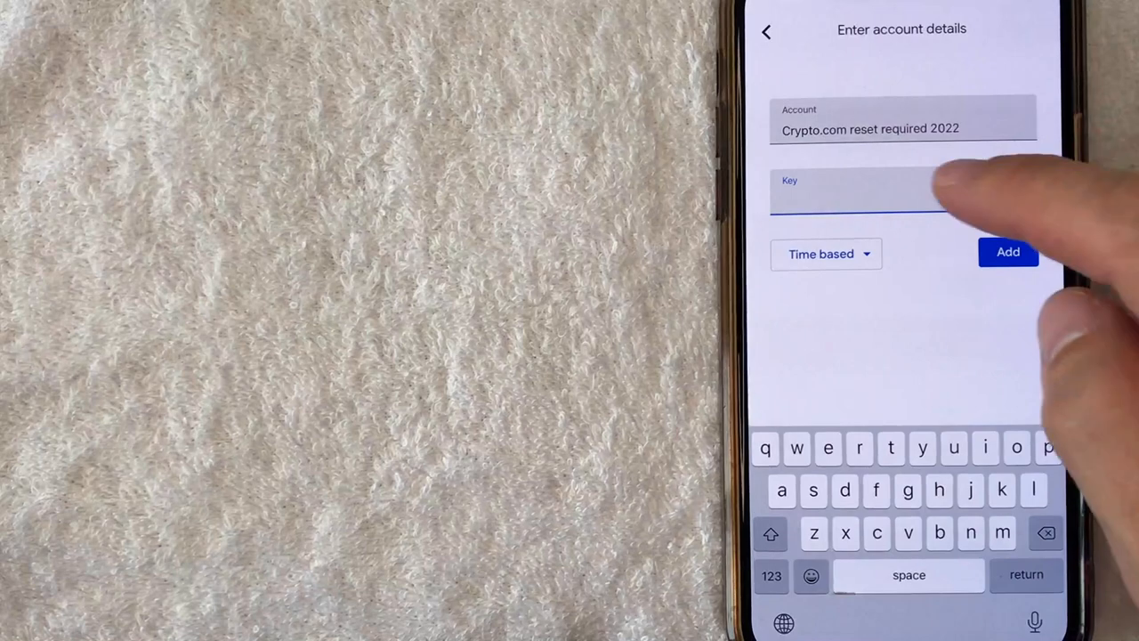
# Step: Paste the copied key and add the time-based account to the list
pyautogui.click(890, 196)
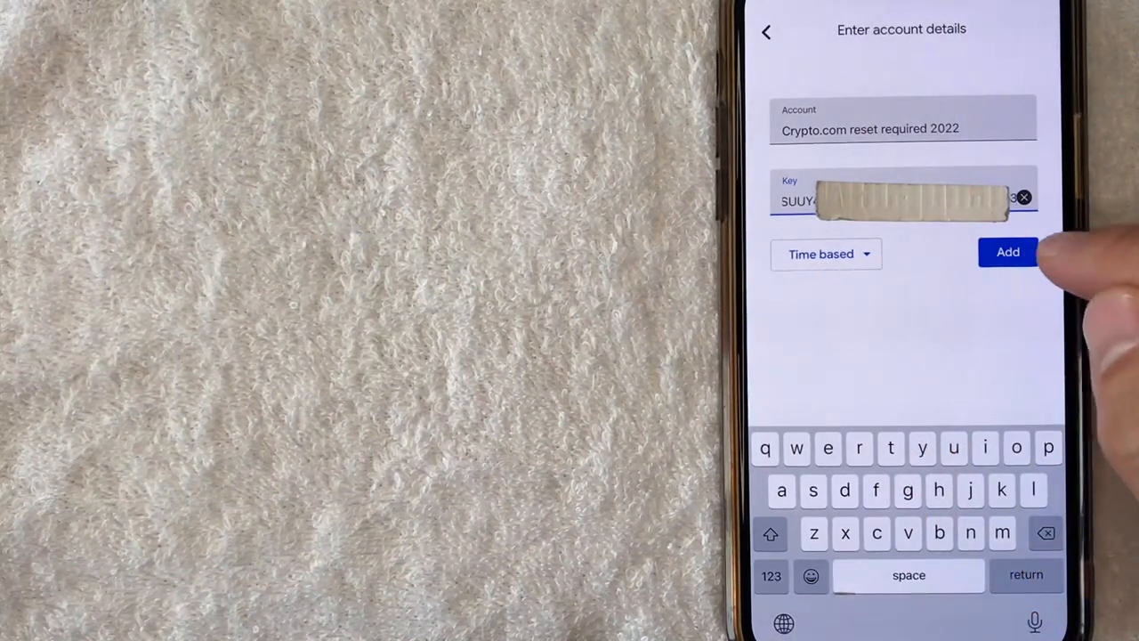
pyautogui.click(1007, 252)
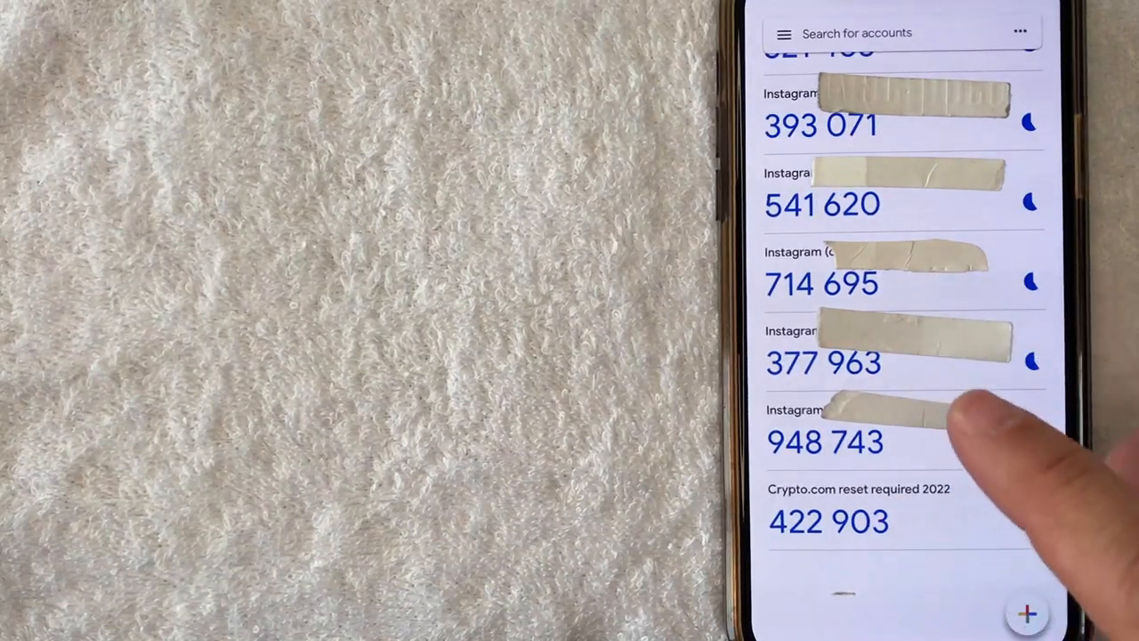
# Step: Copy the new entry's code and proceed to Crypto.com's 2FA verification screen
pyautogui.click(822, 441)
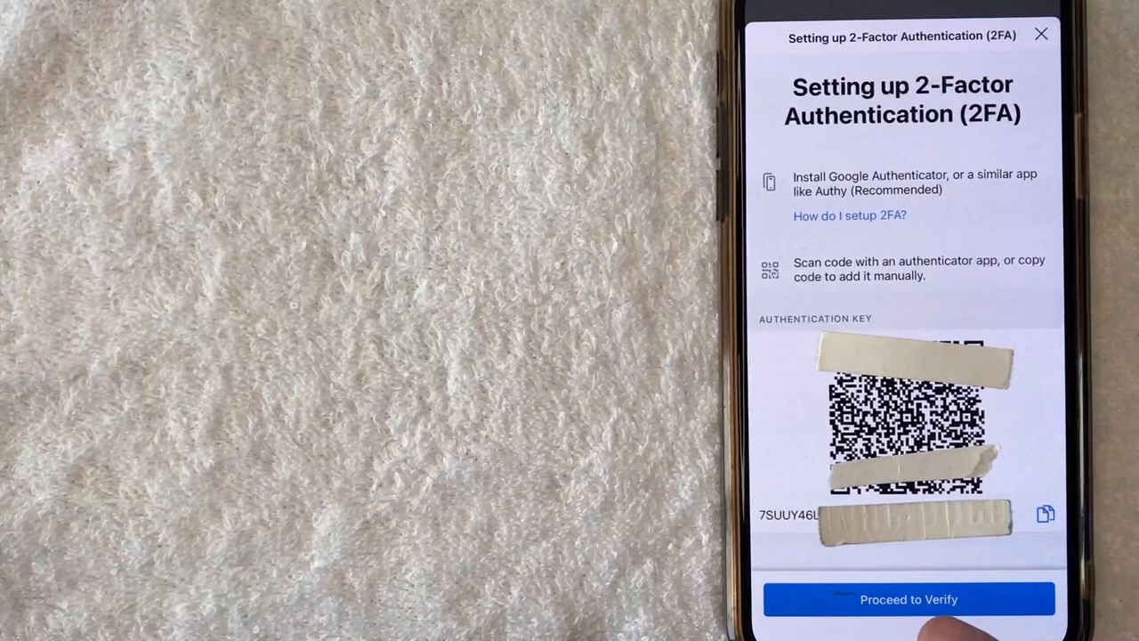
pyautogui.click(907, 598)
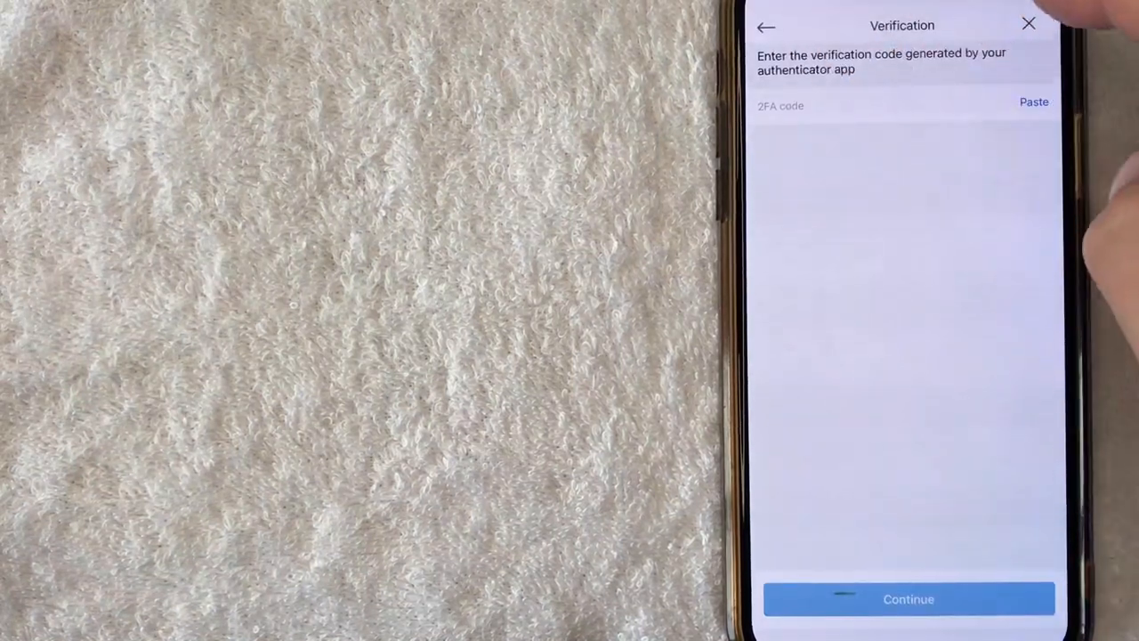